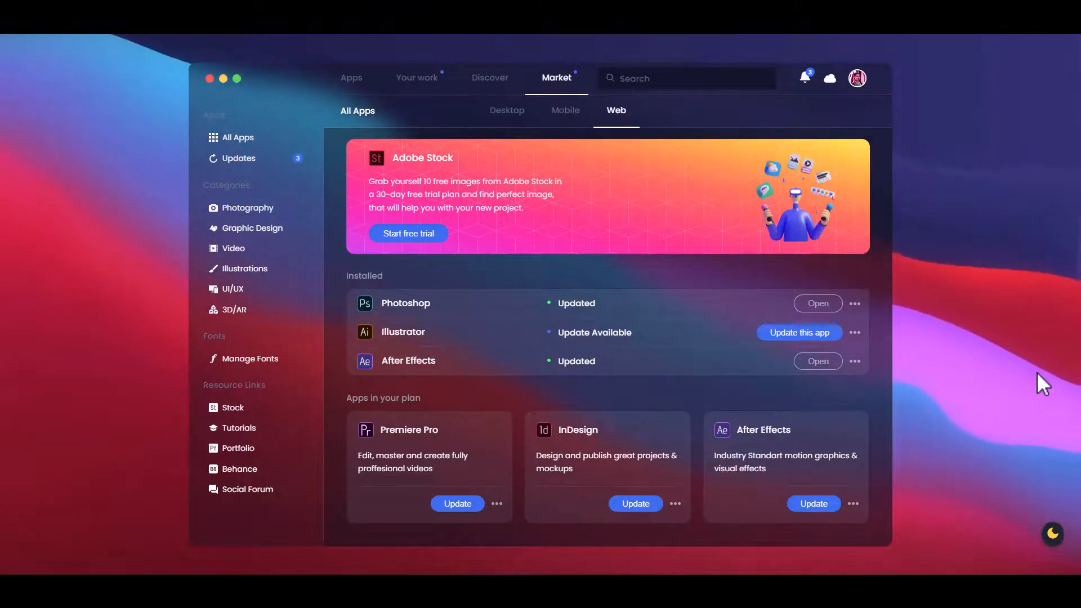
{"action": "mouse_move", "coordinate": [1009, 351]}
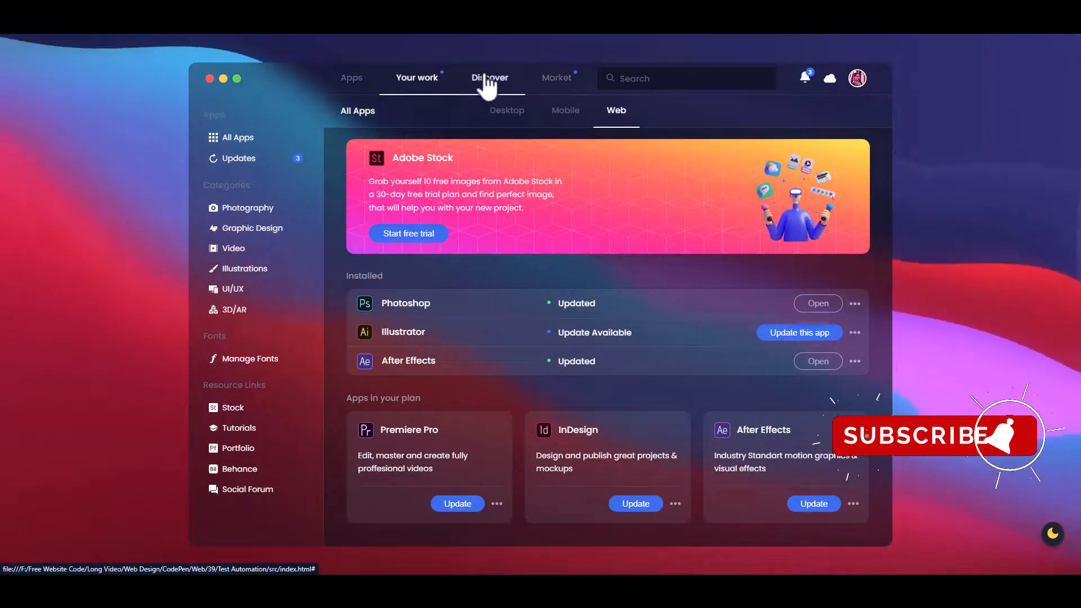
{"action": "mouse_move", "coordinate": [930, 294]}
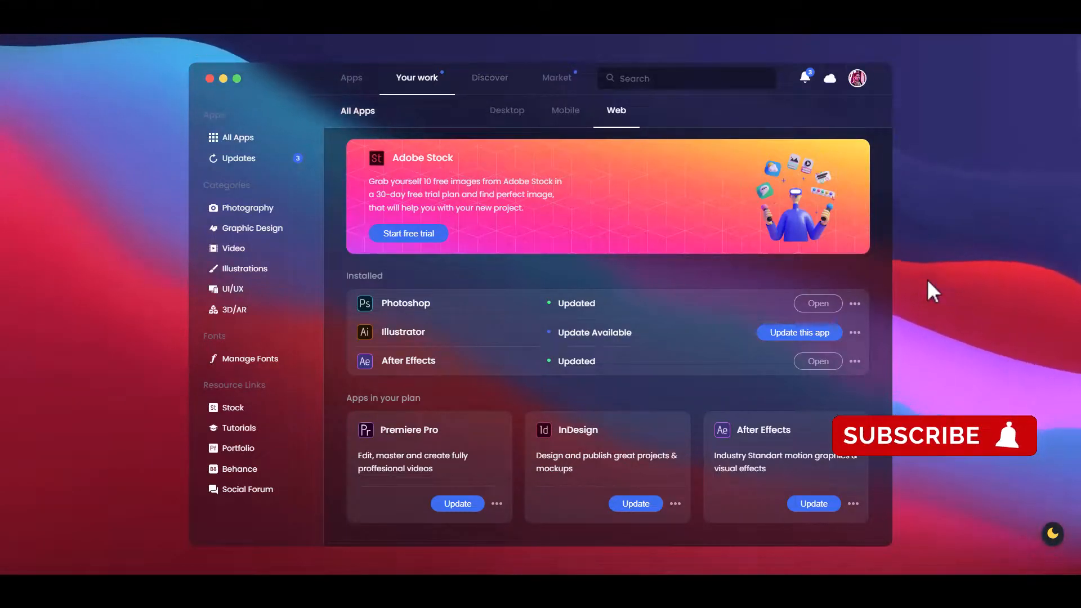
{"action": "mouse_move", "coordinate": [926, 341]}
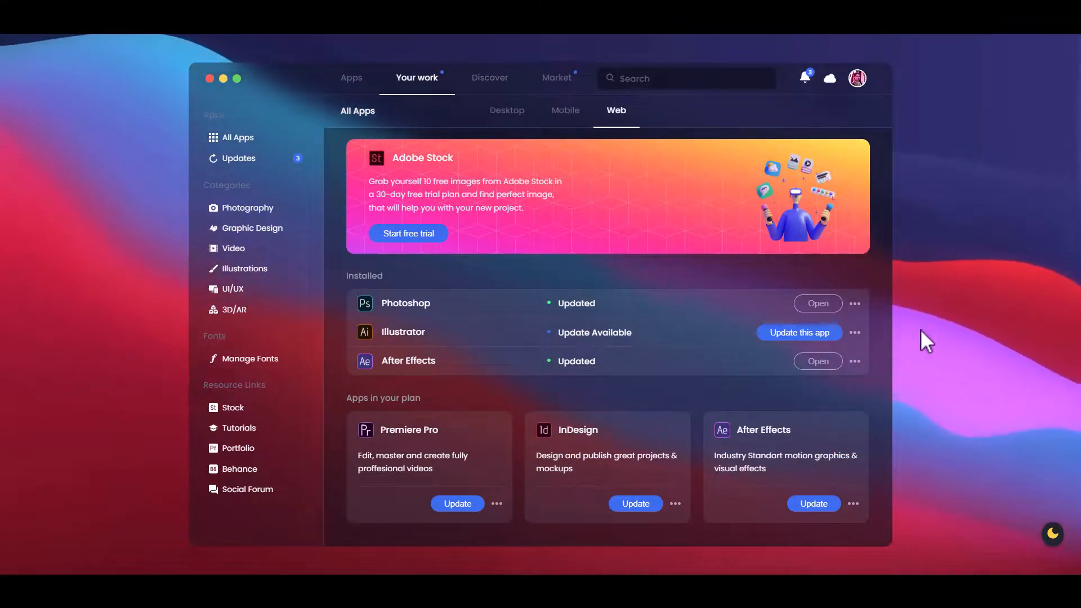
{"action": "mouse_move", "coordinate": [285, 185]}
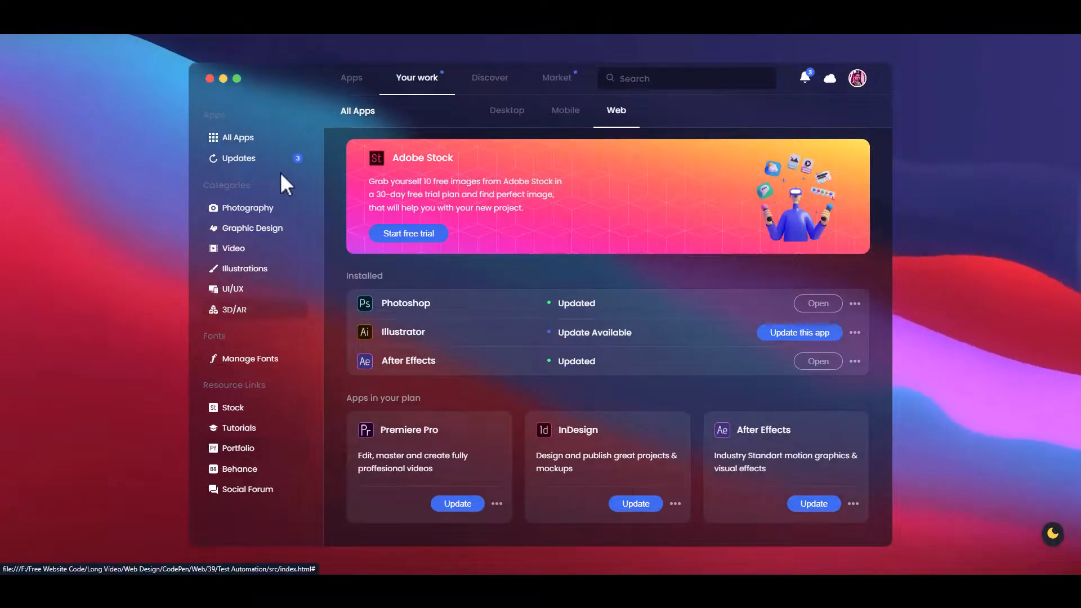
Switch the dashboard's platform filter so Mobile is active instead of Web.
{"action": "left_click", "coordinate": [1052, 534]}
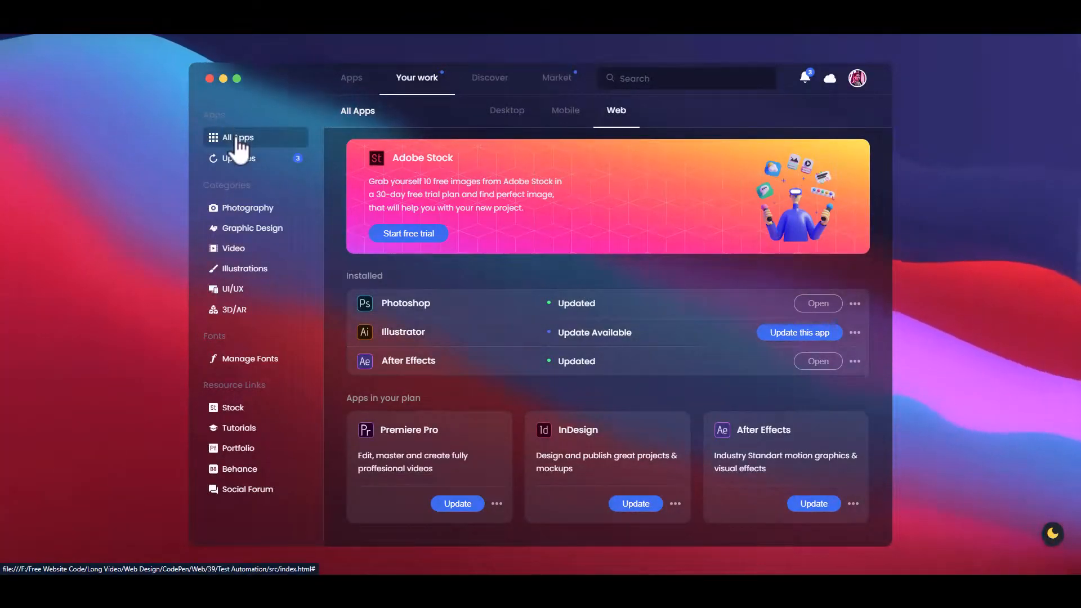
{"action": "mouse_move", "coordinate": [247, 220]}
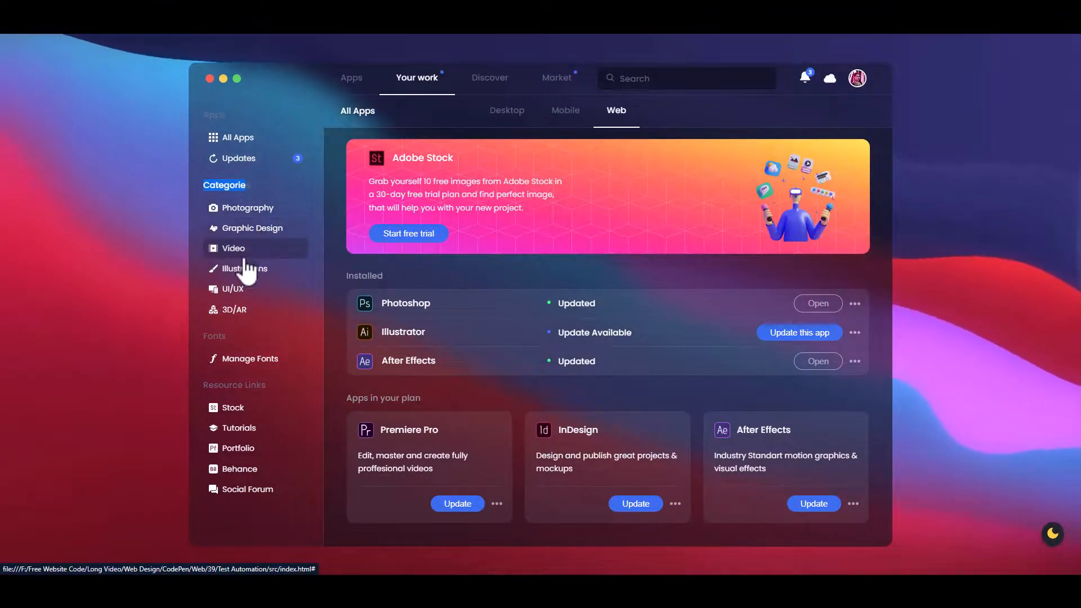
{"action": "mouse_move", "coordinate": [243, 292]}
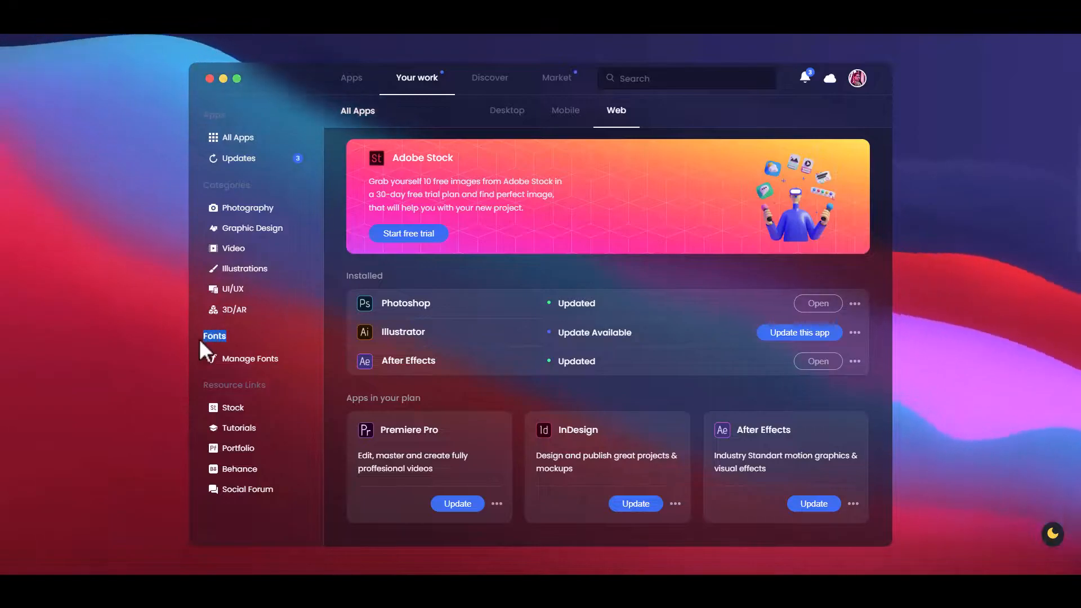
{"action": "mouse_move", "coordinate": [273, 397]}
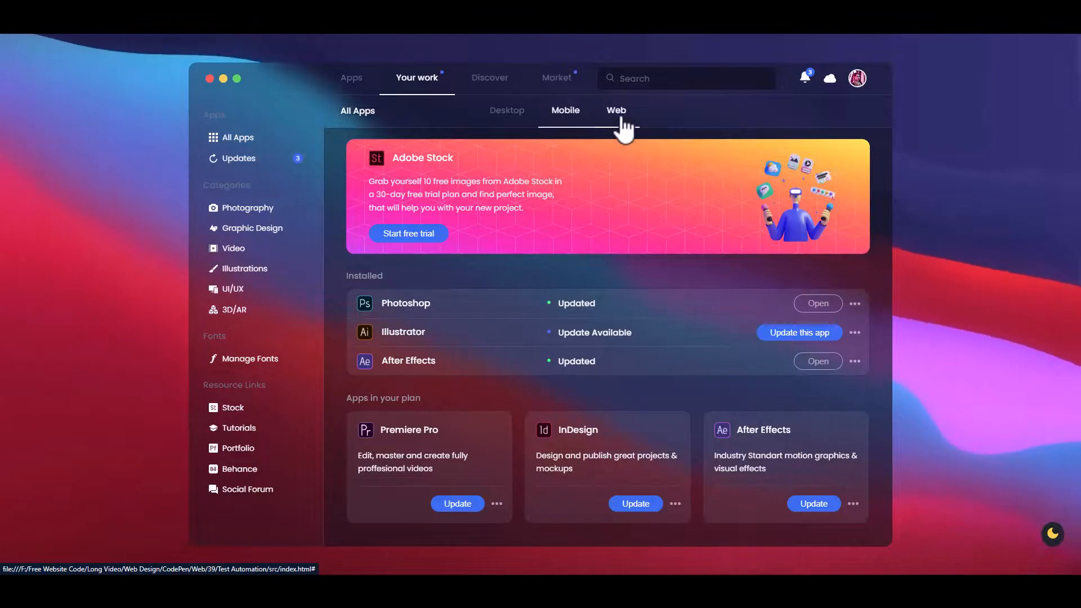
Make Desktop the active platform filter and show the Apps section of the dashboard.
{"action": "left_click", "coordinate": [566, 110]}
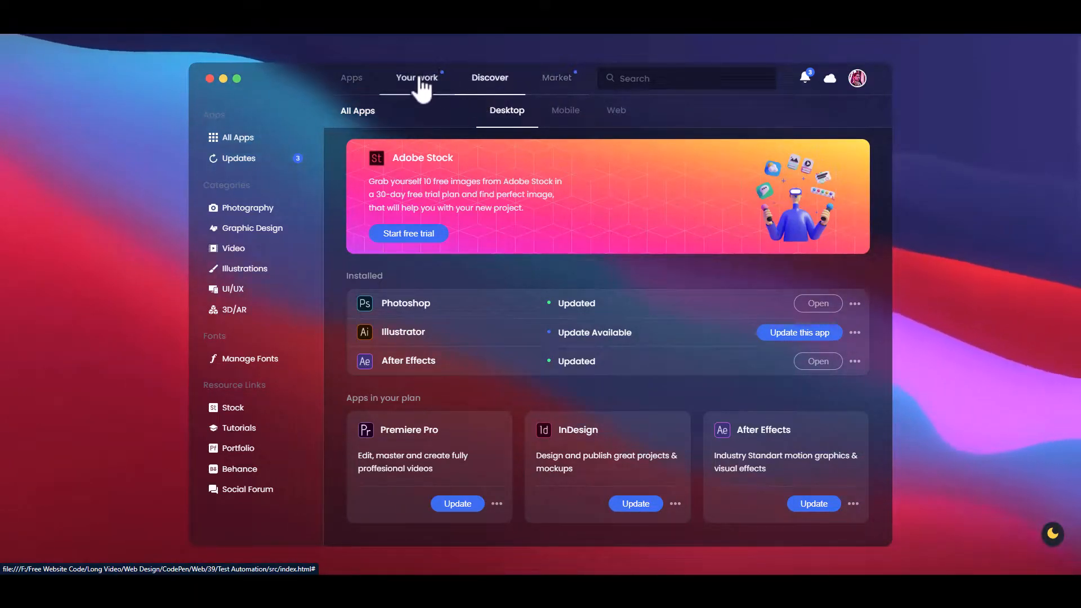
{"action": "left_click", "coordinate": [352, 78]}
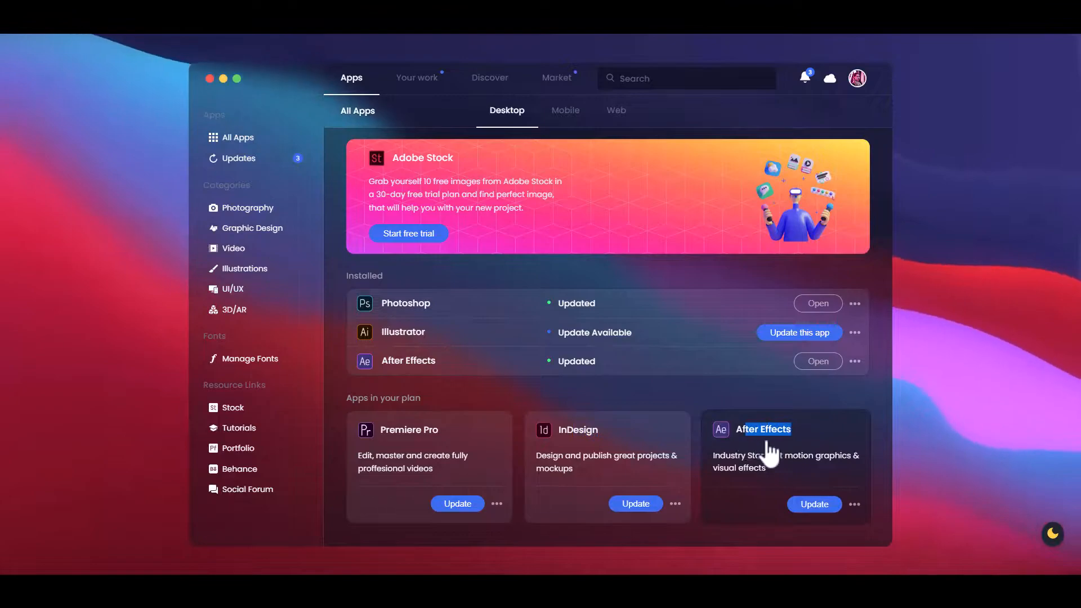
{"action": "mouse_move", "coordinate": [1044, 527]}
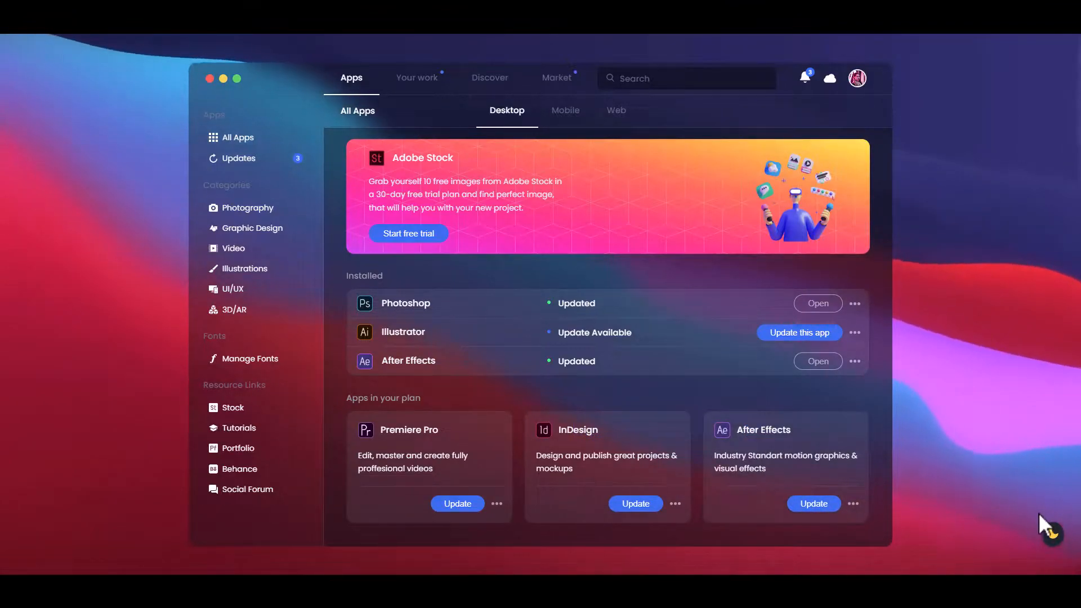
Toggle the dashboard between light and dark themes using the moon switch in the corner.
{"action": "left_click", "coordinate": [1051, 534]}
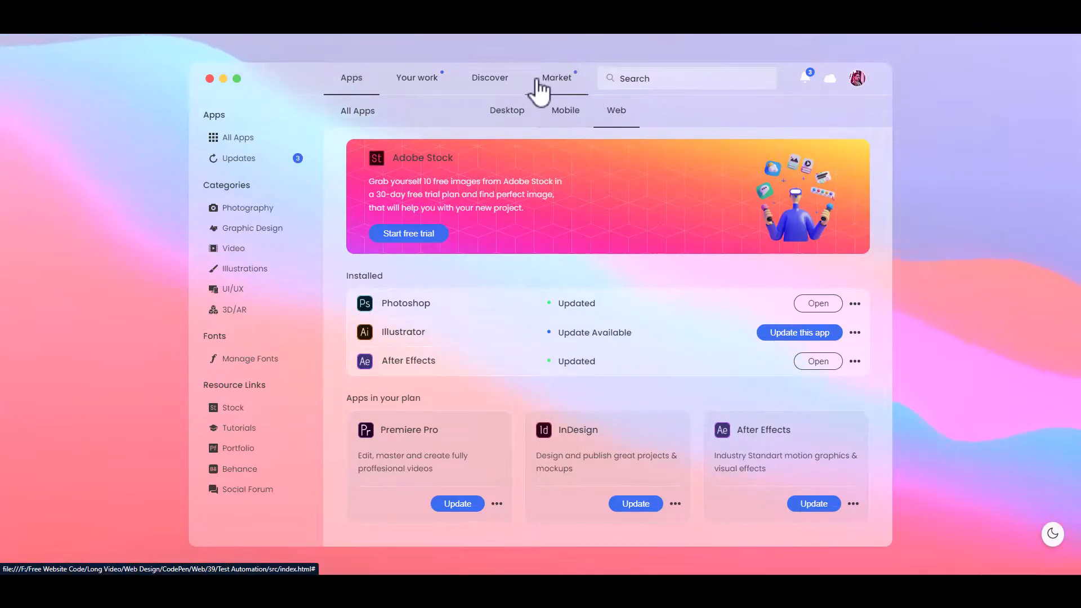
{"action": "mouse_move", "coordinate": [242, 297]}
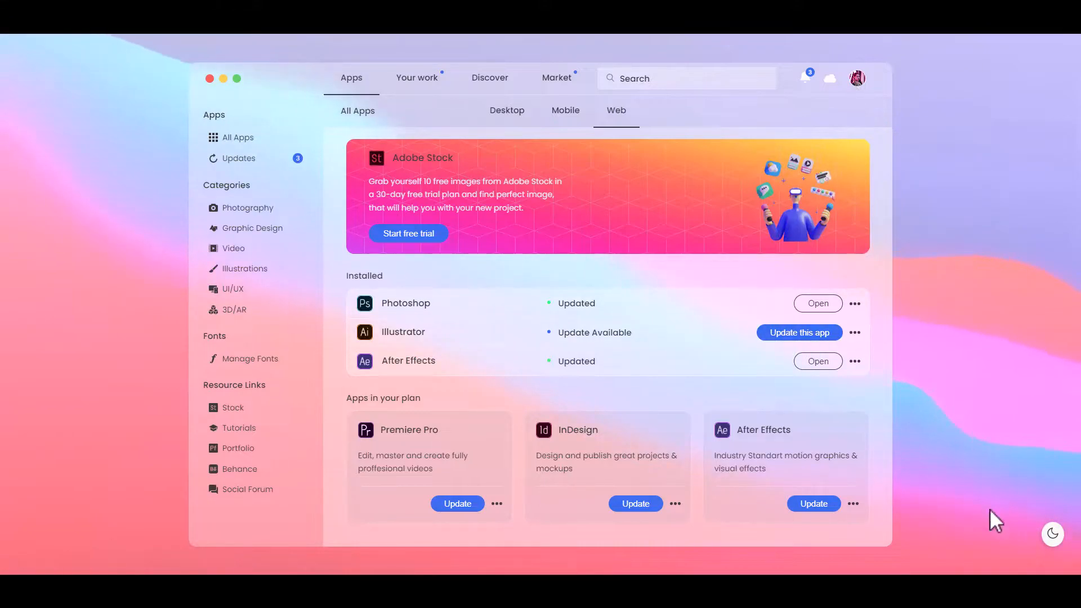
{"action": "left_click", "coordinate": [1053, 534]}
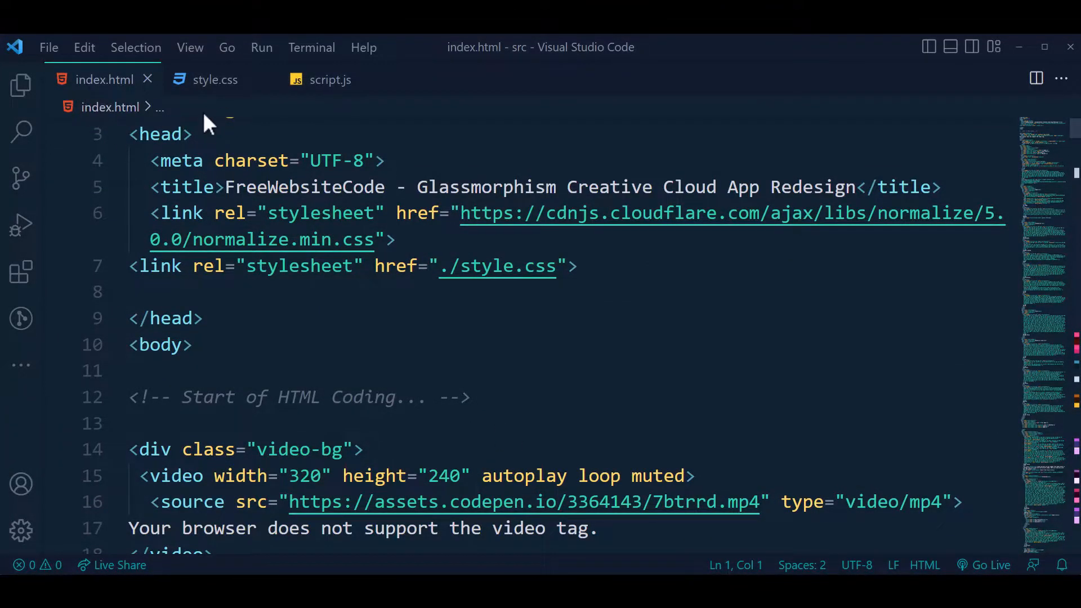
Glance at style.css and script.js, then read through index.html from the top.
{"action": "left_click", "coordinate": [214, 80]}
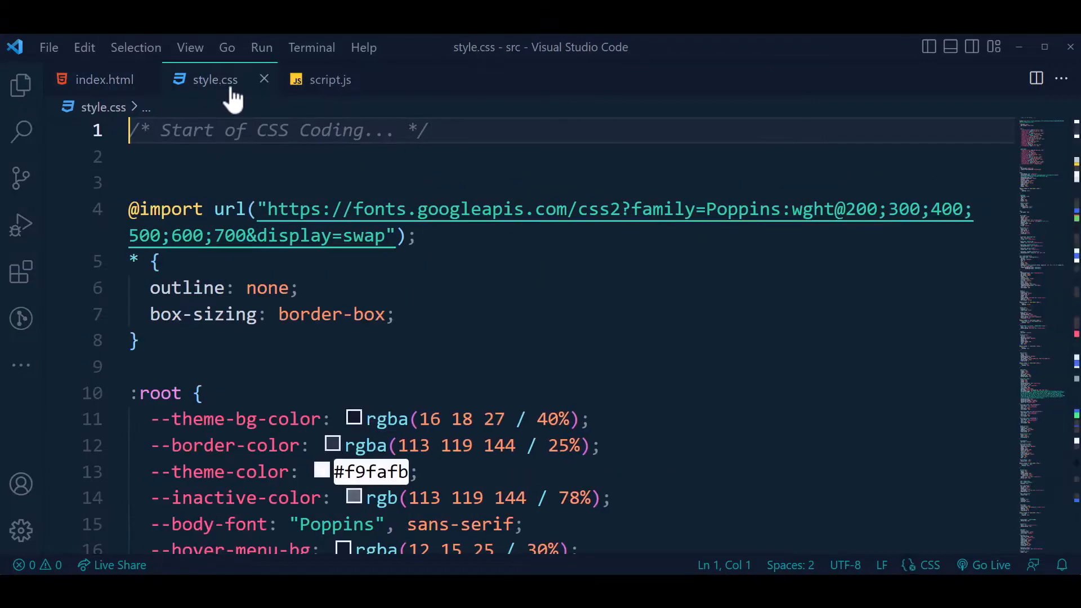
{"action": "left_click", "coordinate": [329, 79]}
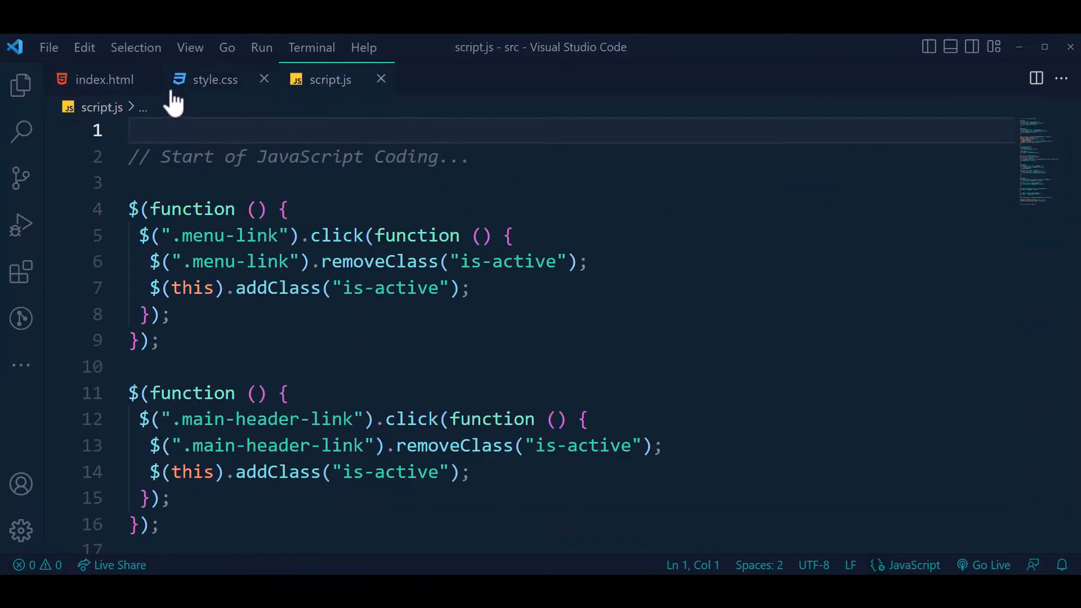
{"action": "left_click", "coordinate": [105, 79]}
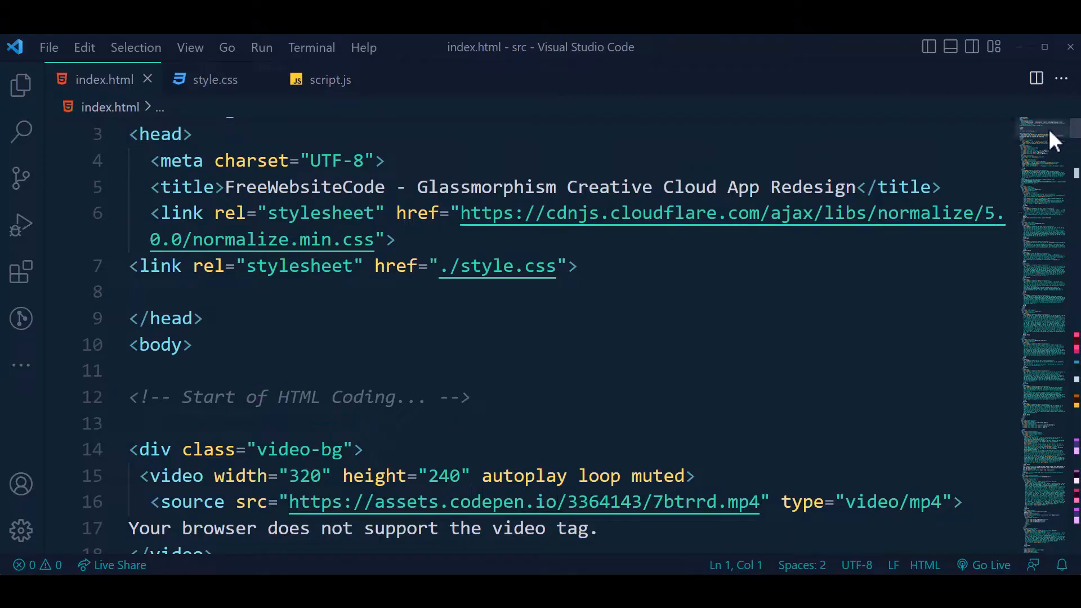
{"action": "scroll", "scroll_direction": "down", "scroll_amount": 3}
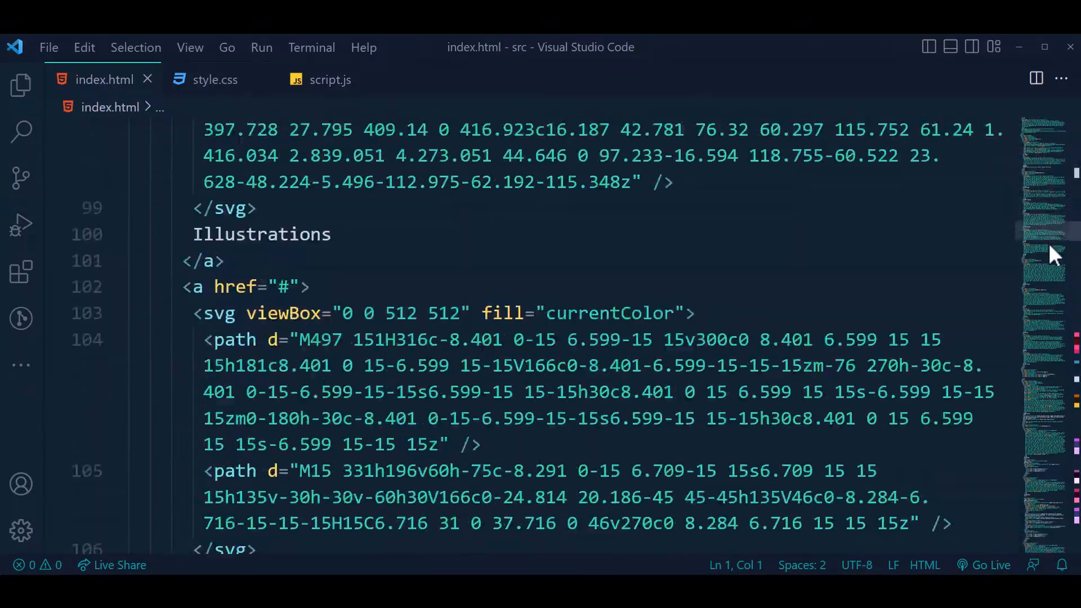
{"action": "scroll", "scroll_direction": "down", "scroll_amount": 3}
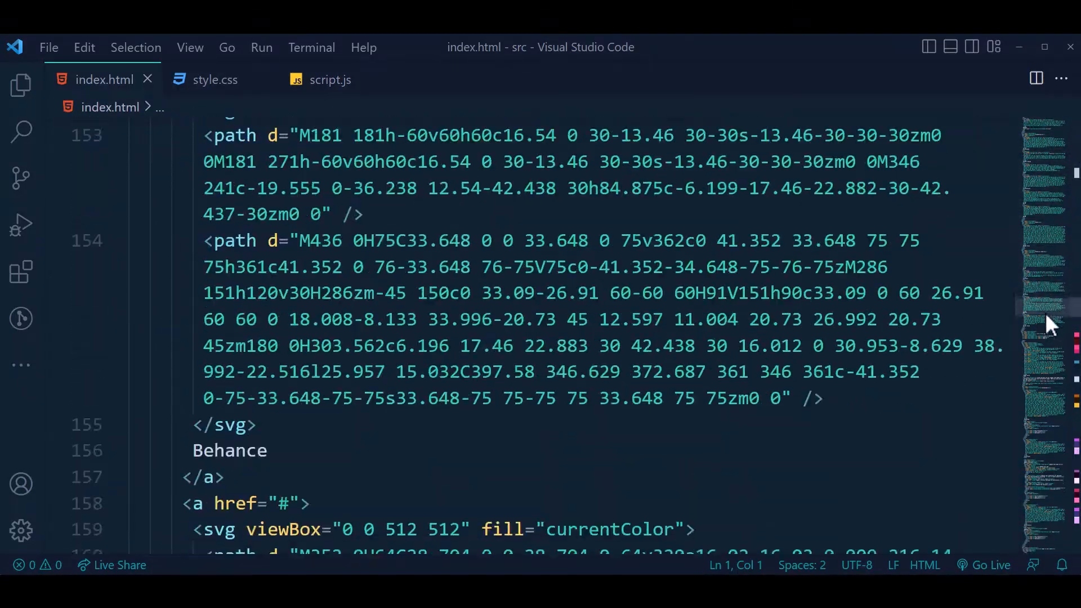
{"action": "scroll", "scroll_direction": "down", "scroll_amount": 3}
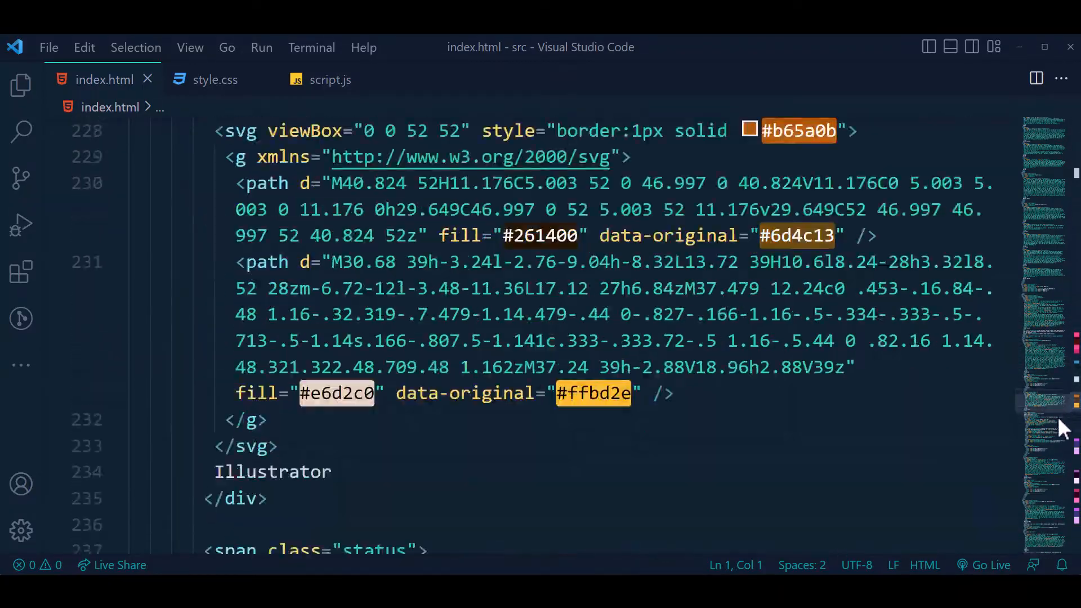
{"action": "scroll", "scroll_direction": "down", "scroll_amount": 3}
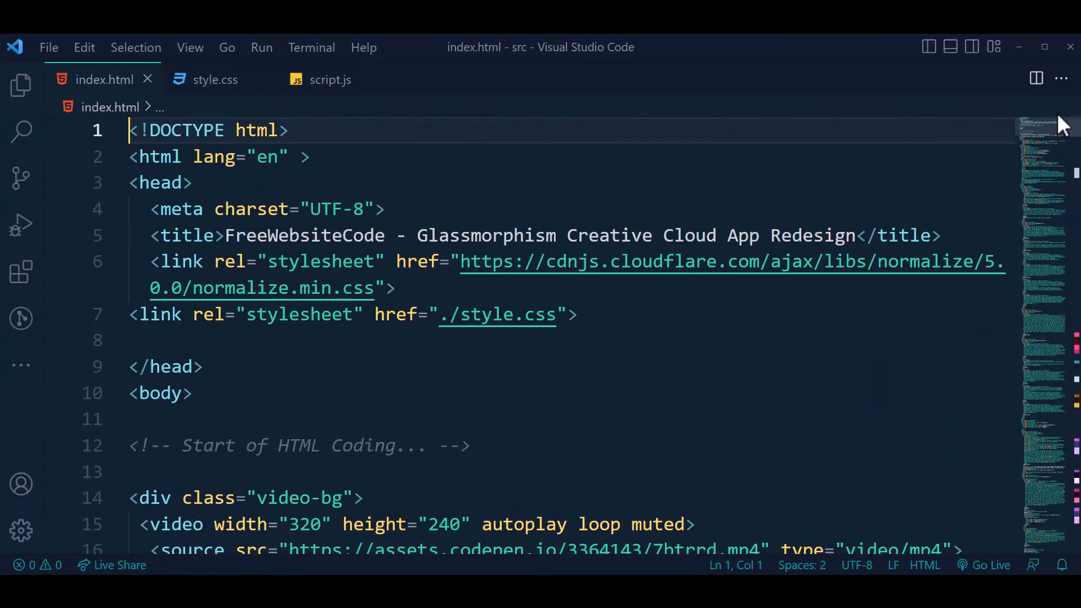
Review style.css down to its light-mode and layout rules.
{"action": "left_click", "coordinate": [214, 79]}
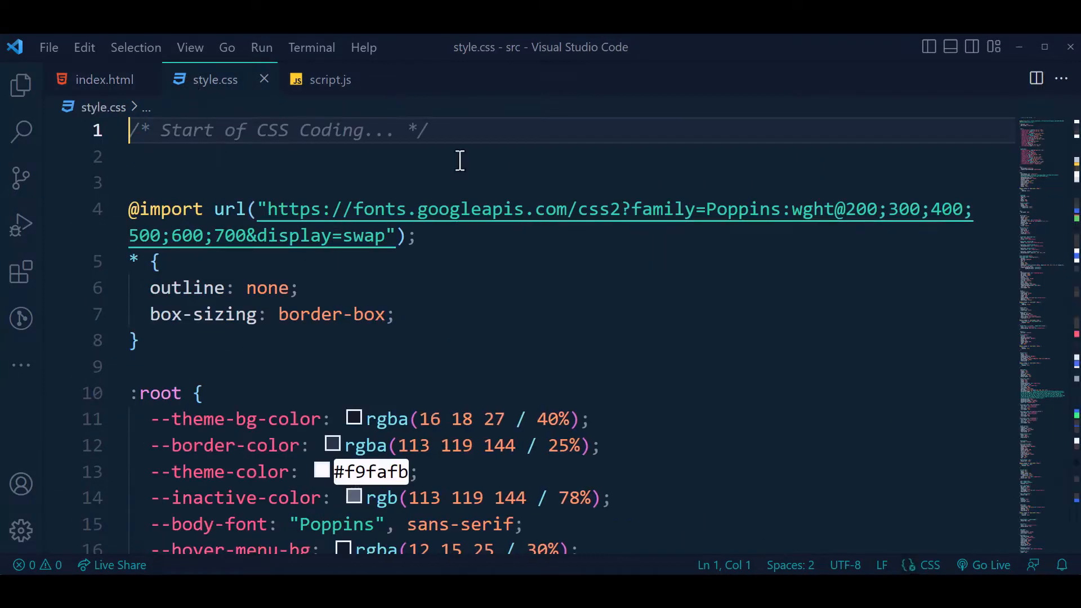
{"action": "scroll", "scroll_direction": "down", "scroll_amount": 3}
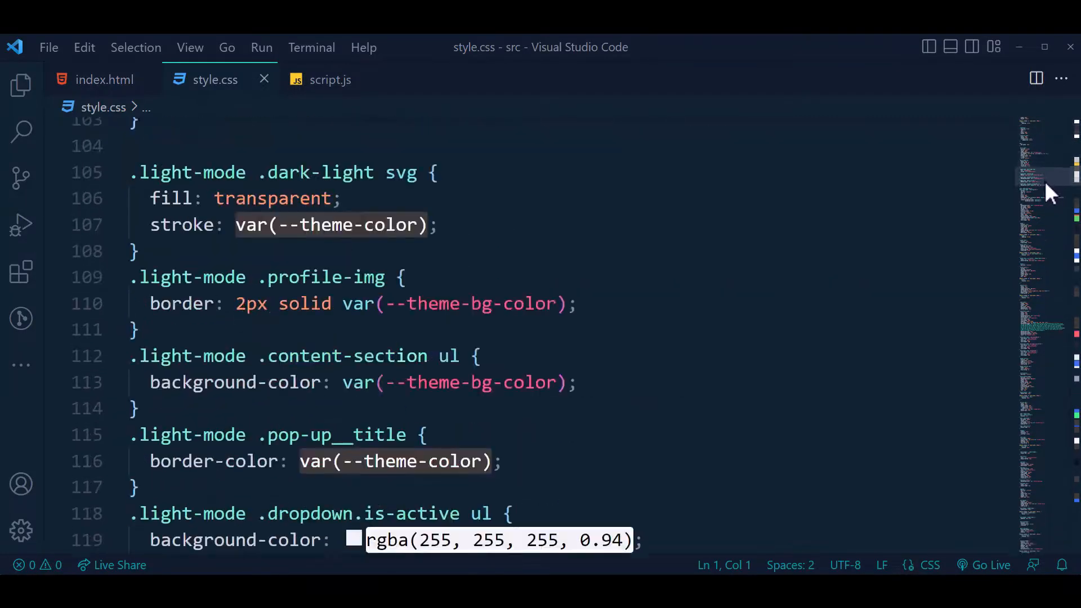
{"action": "scroll", "scroll_direction": "down", "scroll_amount": 3}
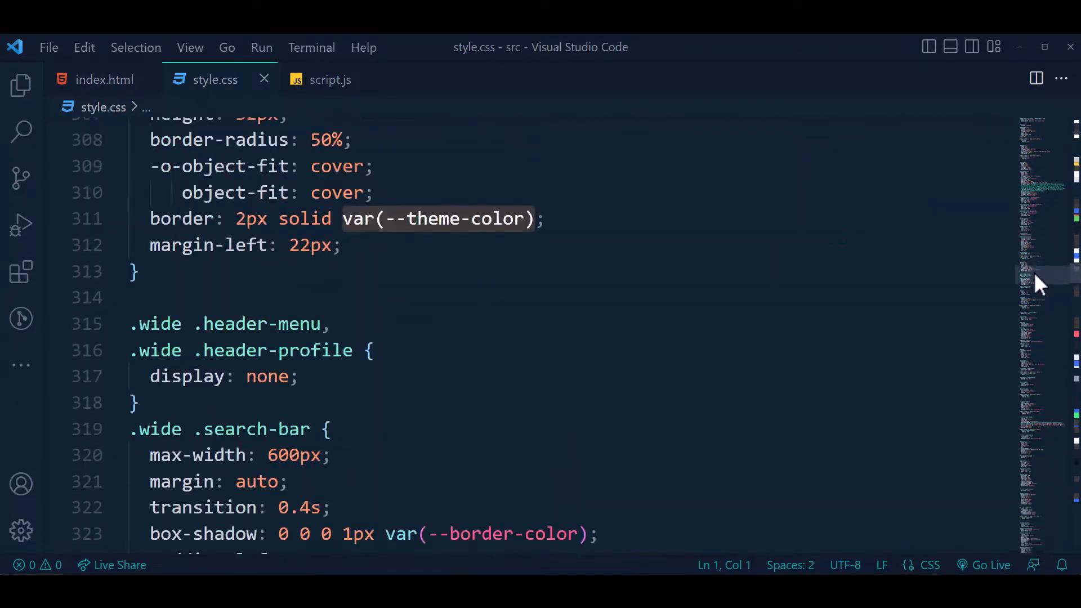
{"action": "scroll", "scroll_direction": "down", "scroll_amount": 3}
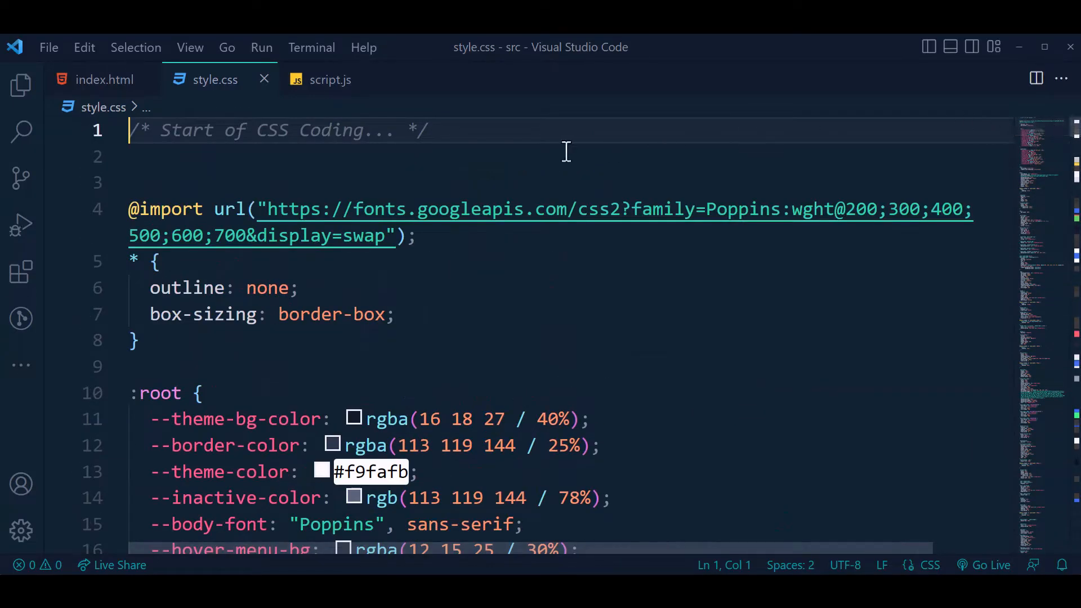
Review script.js's jQuery click handlers, then return to index.html.
{"action": "left_click", "coordinate": [331, 79]}
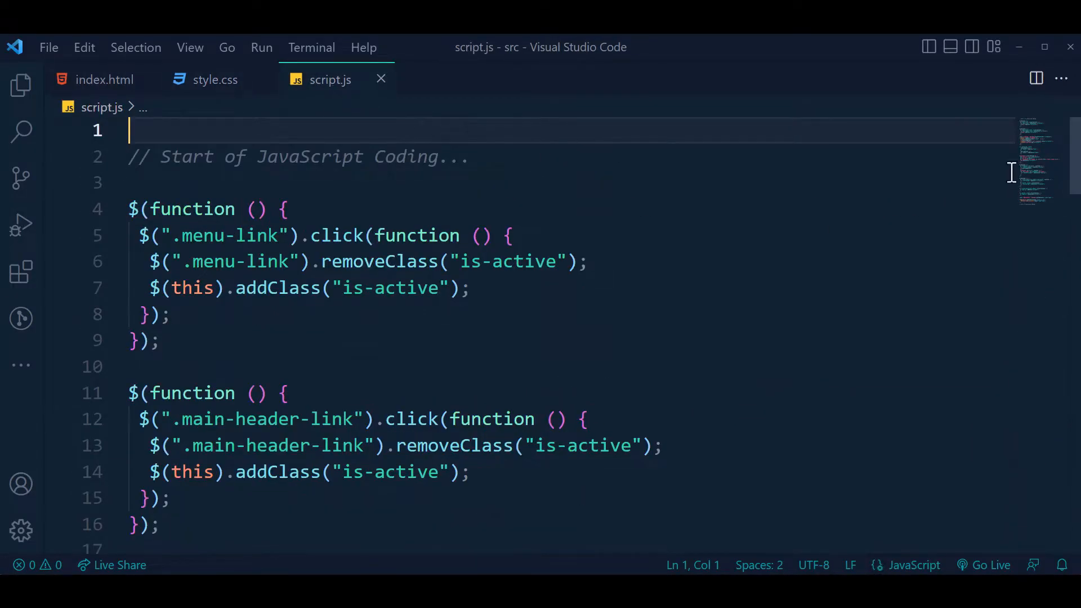
{"action": "scroll", "scroll_direction": "down", "scroll_amount": 3}
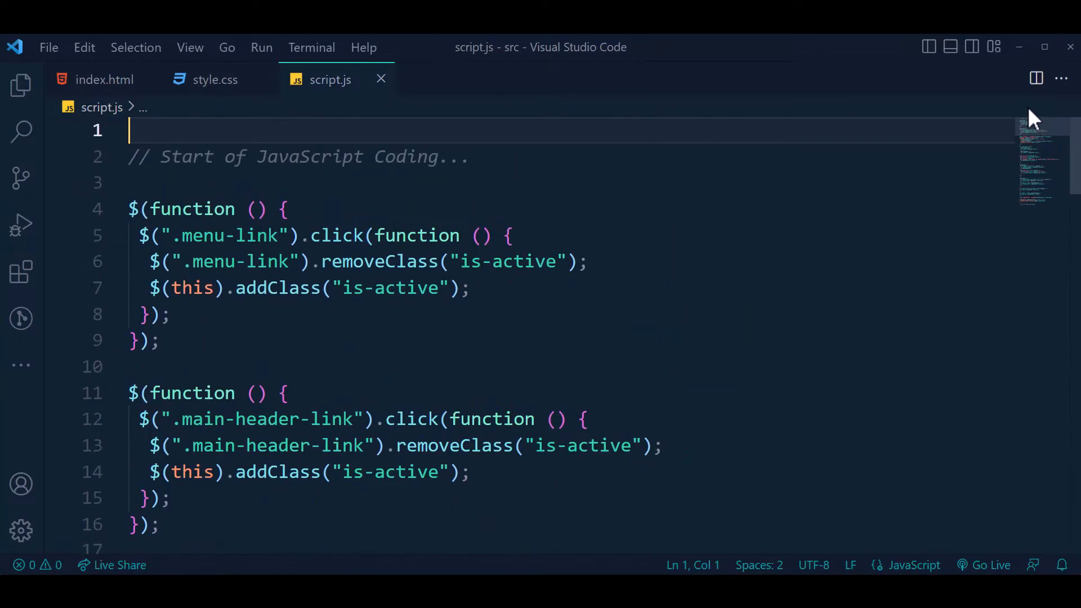
{"action": "mouse_move", "coordinate": [103, 81]}
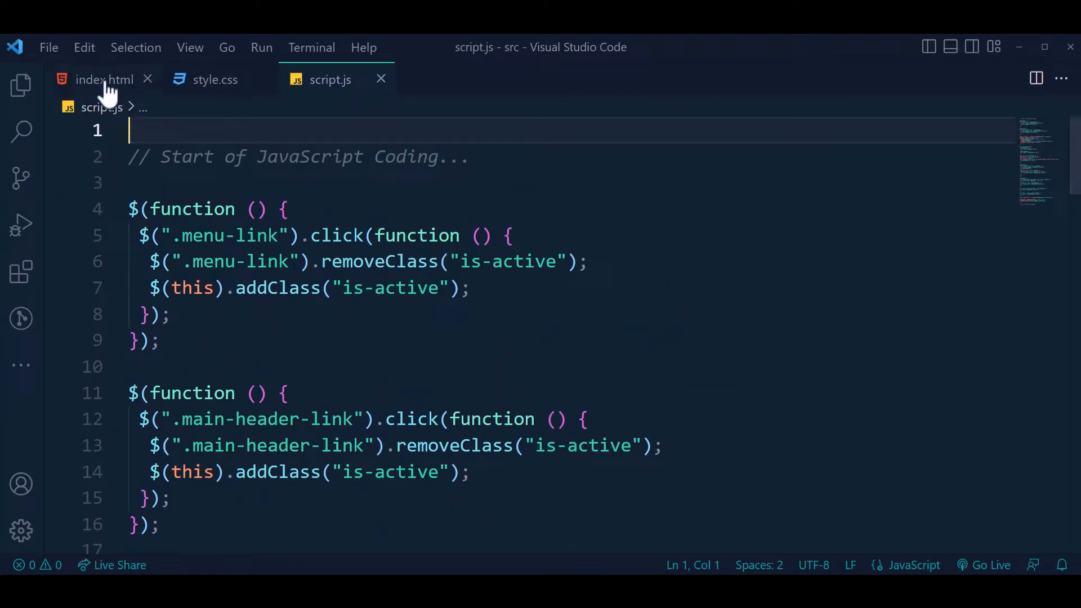
{"action": "left_click", "coordinate": [105, 79]}
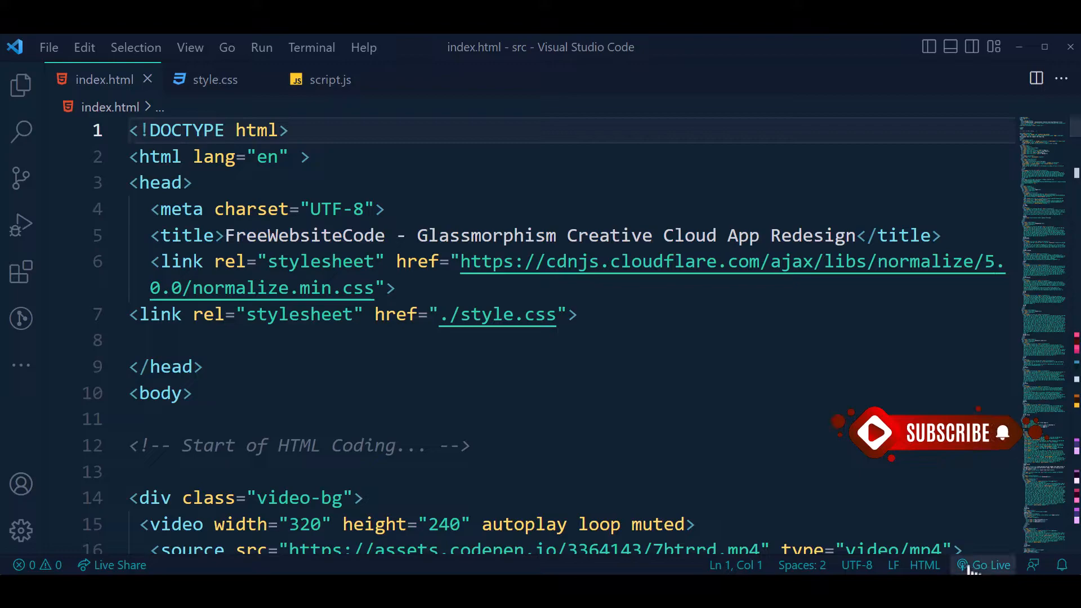
{"action": "mouse_move", "coordinate": [970, 572]}
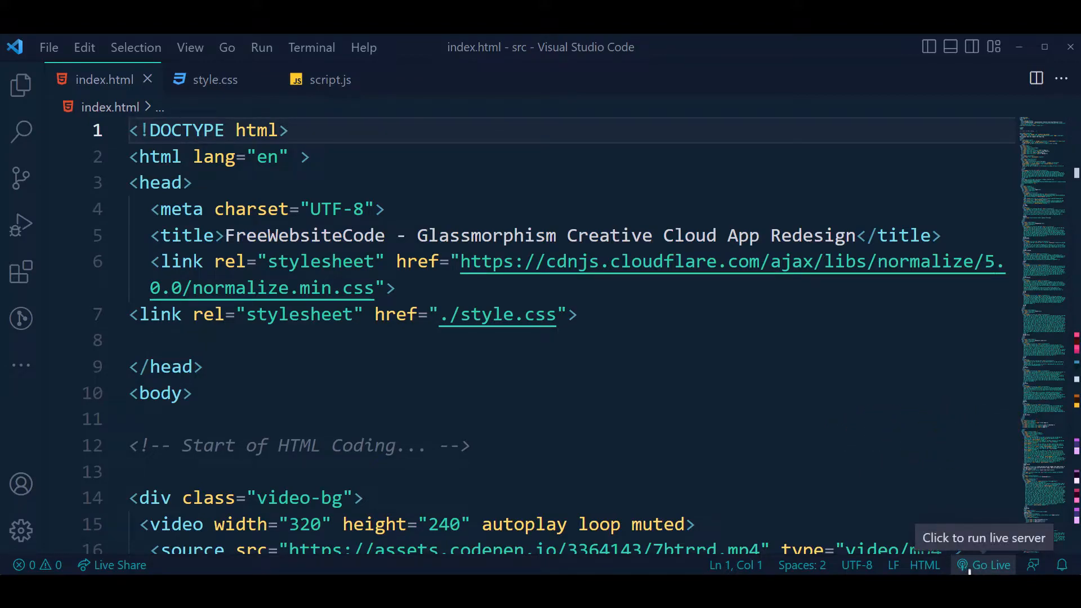